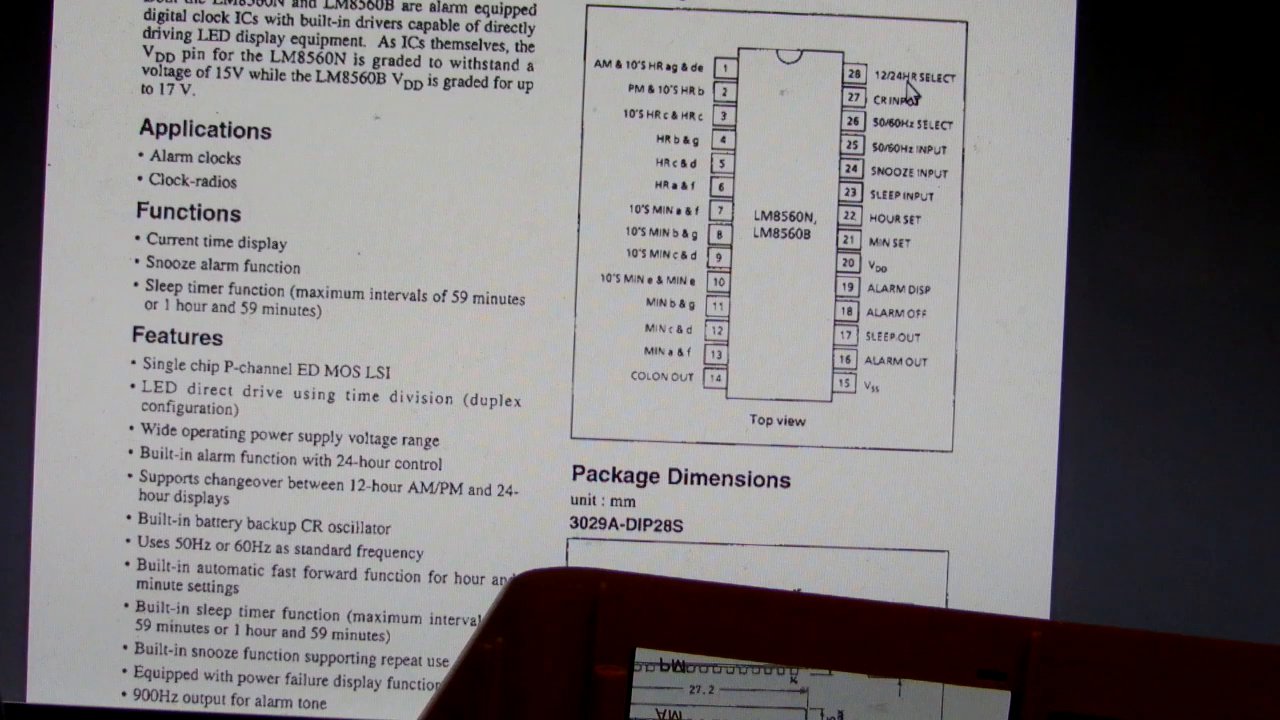
pyautogui.moveTo(920, 175)
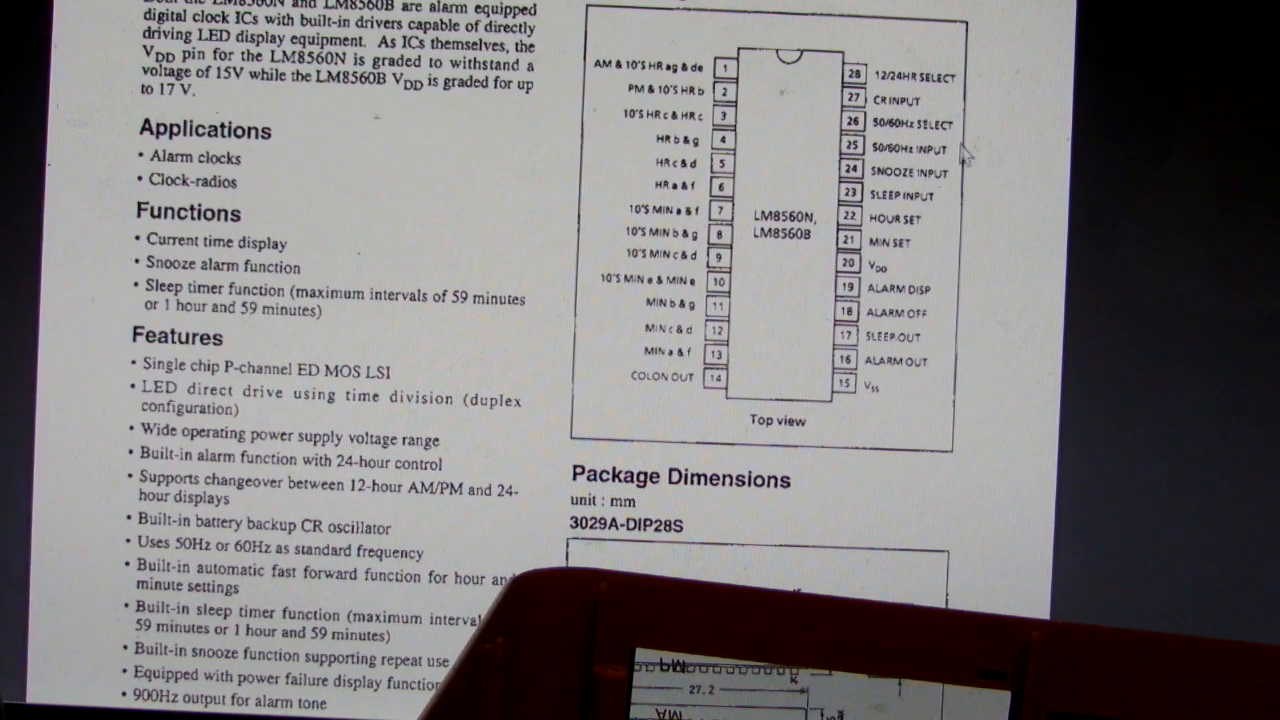
pyautogui.moveTo(905, 170)
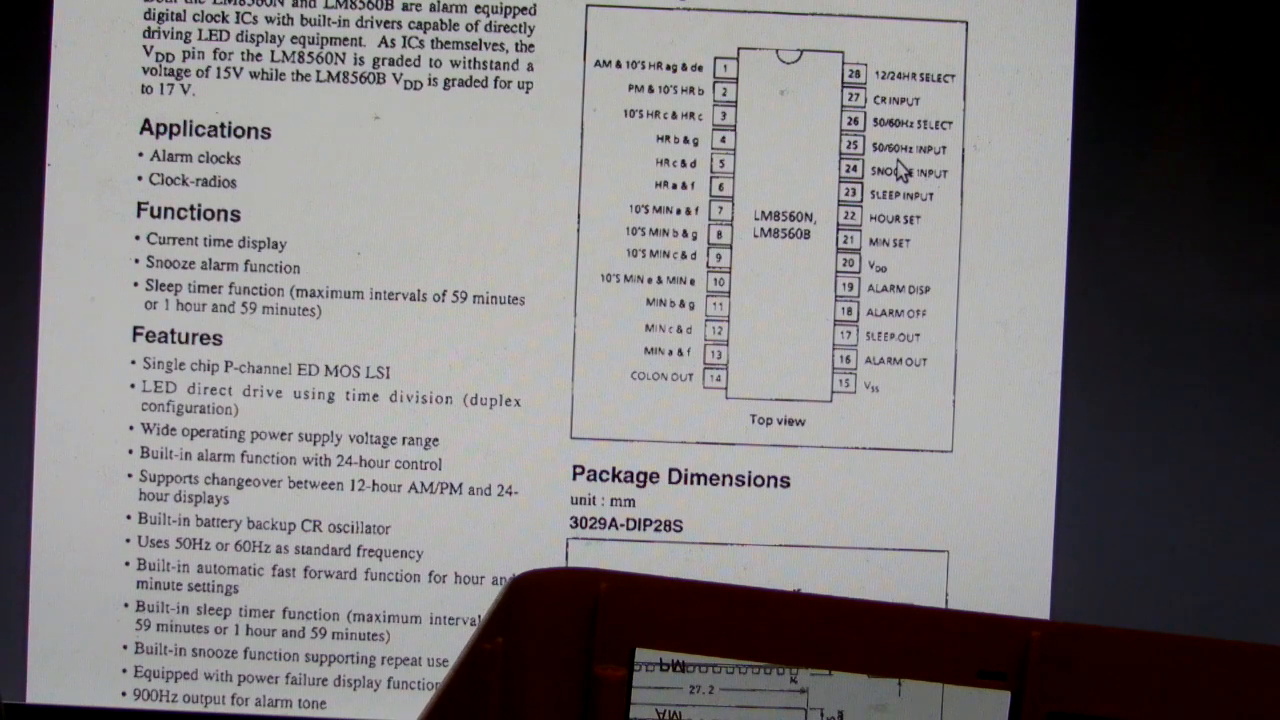
pyautogui.moveTo(900, 165)
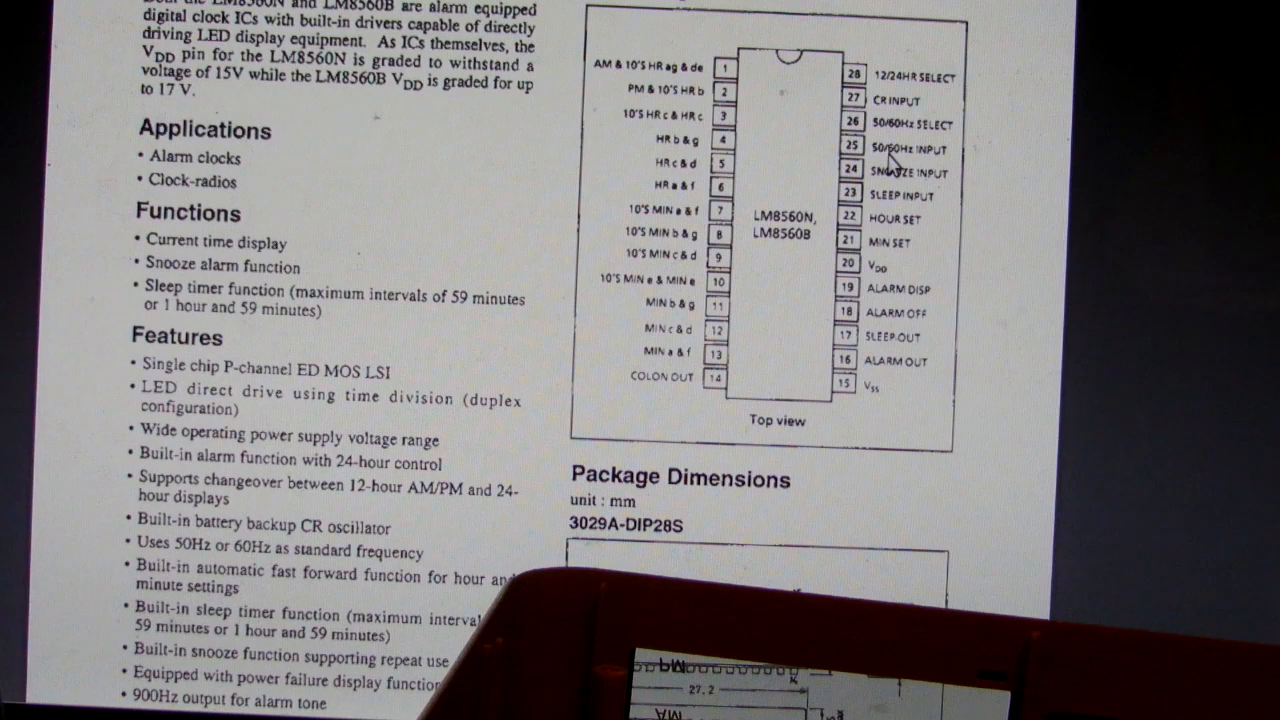
pyautogui.moveTo(900, 255)
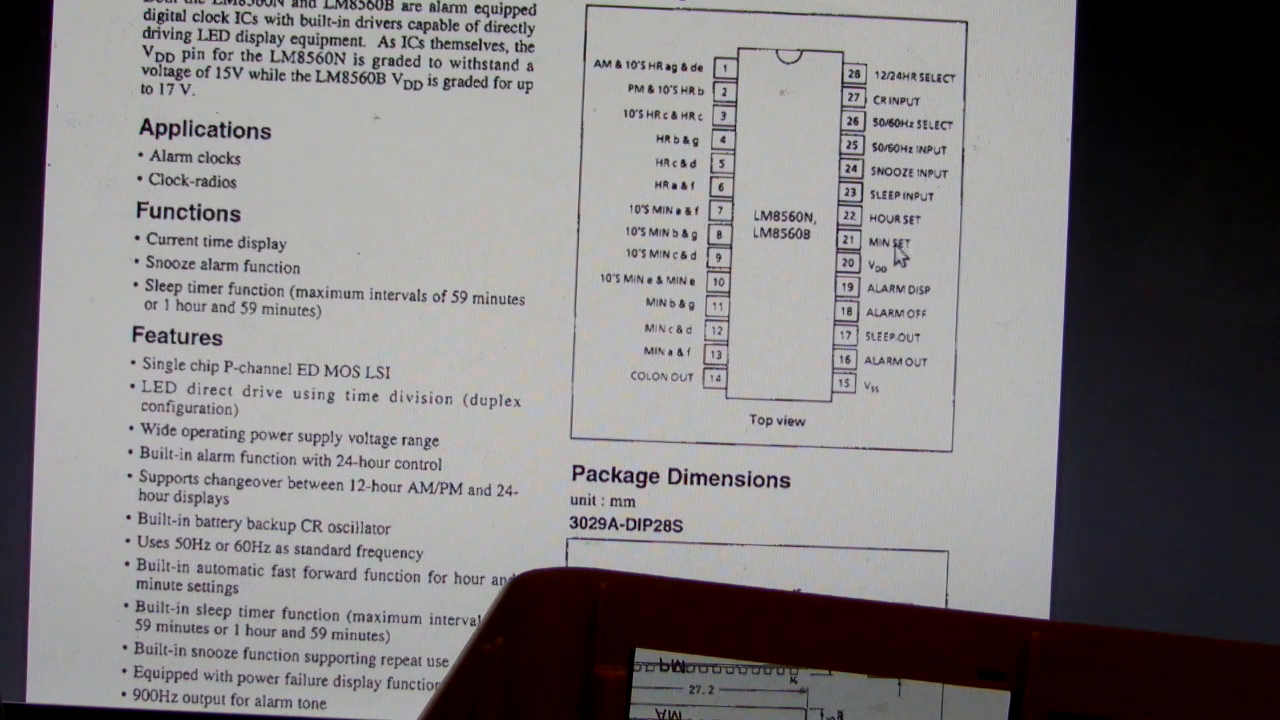
pyautogui.moveTo(905, 250)
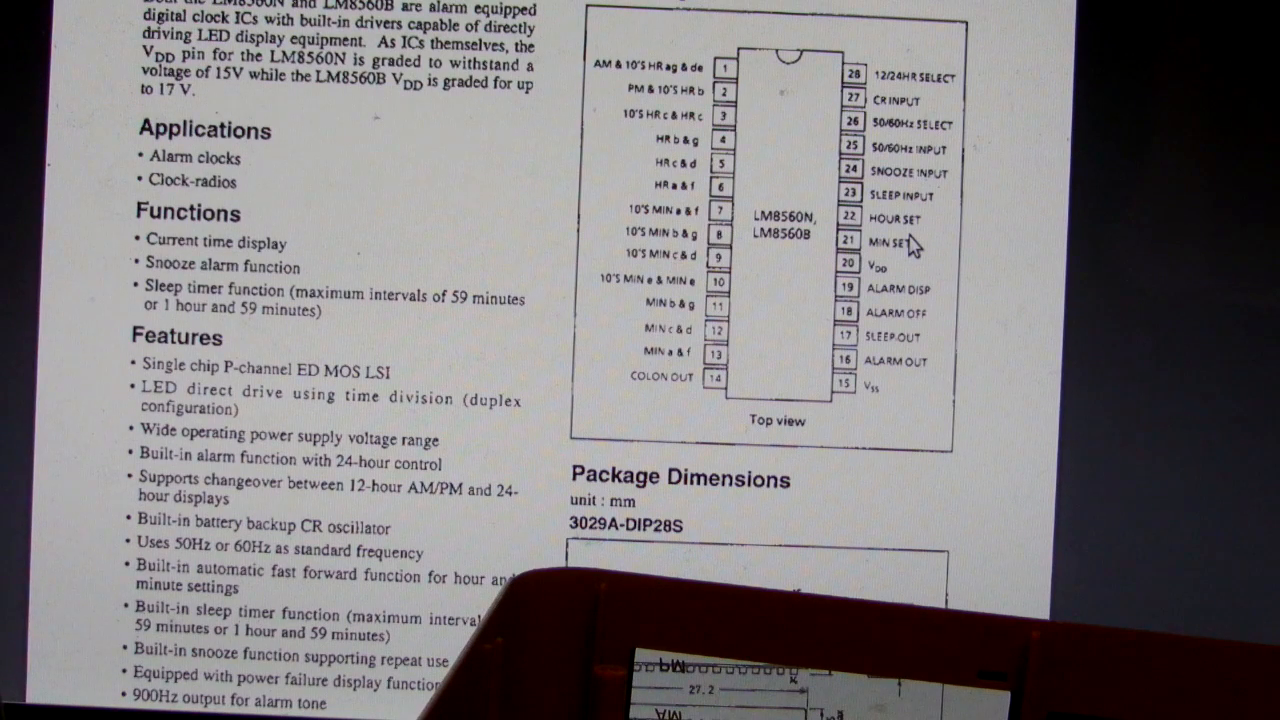
pyautogui.moveTo(925, 258)
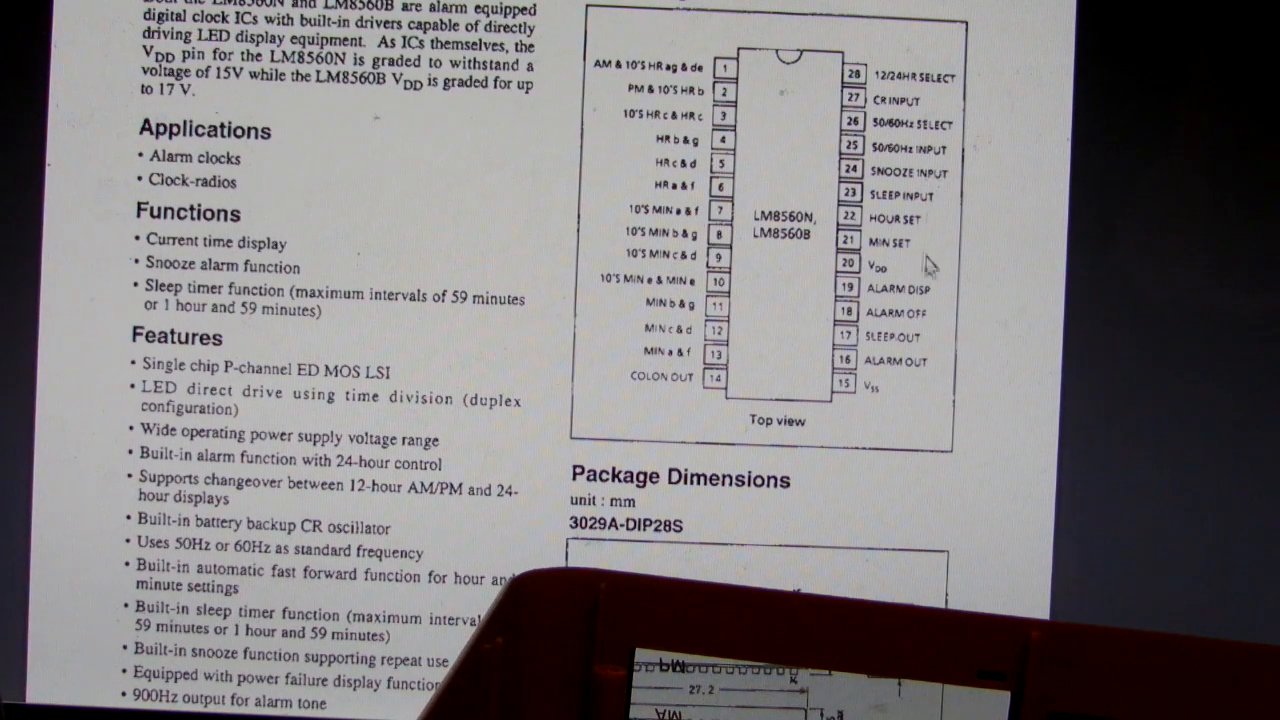
pyautogui.moveTo(840, 220)
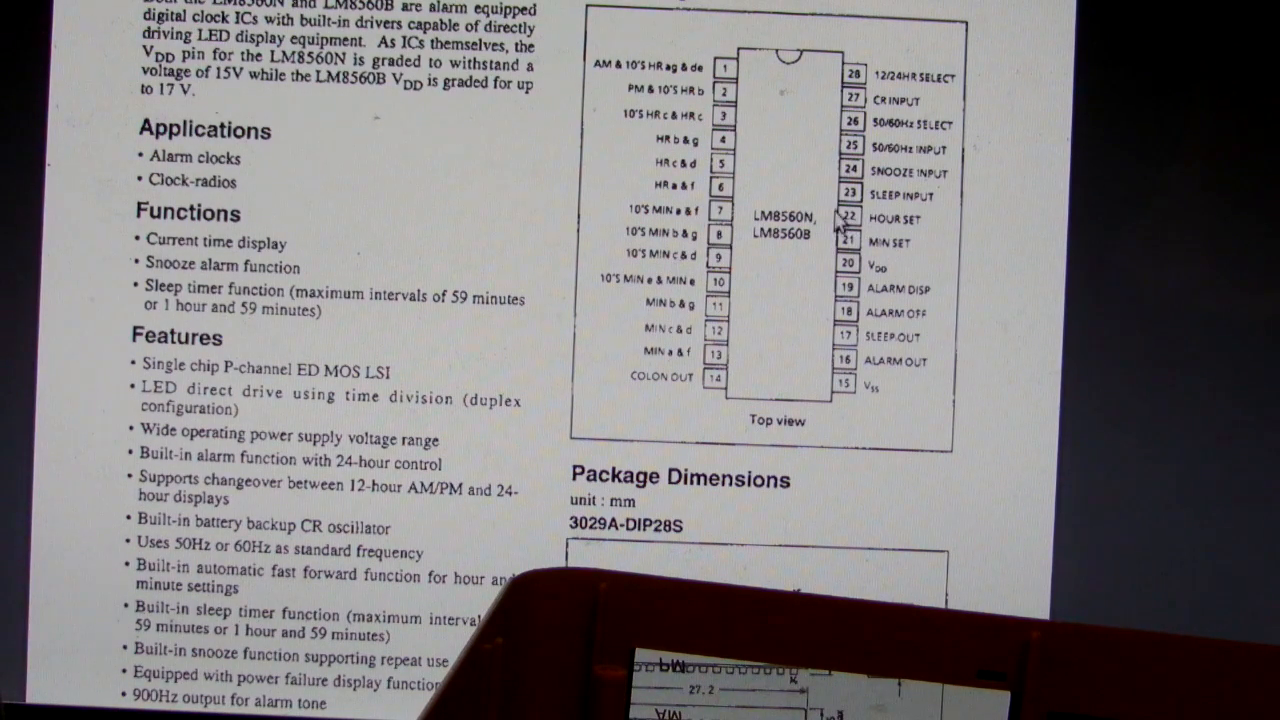
pyautogui.moveTo(825, 195)
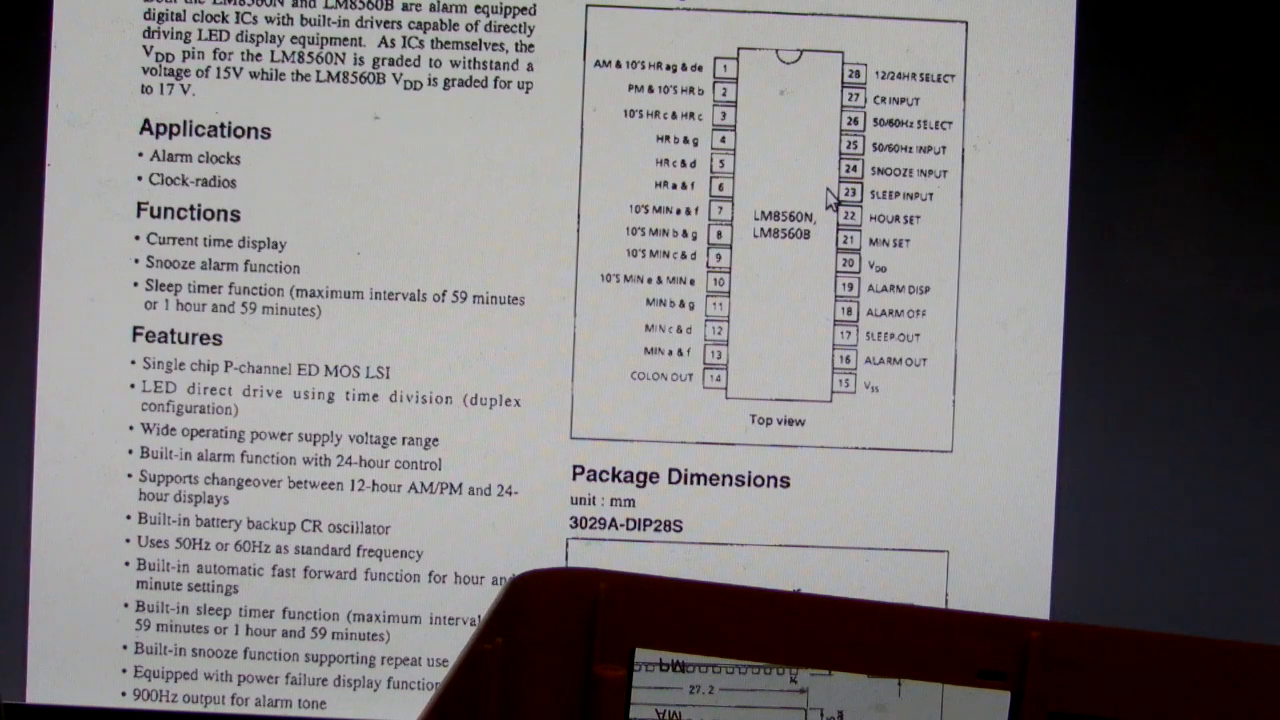